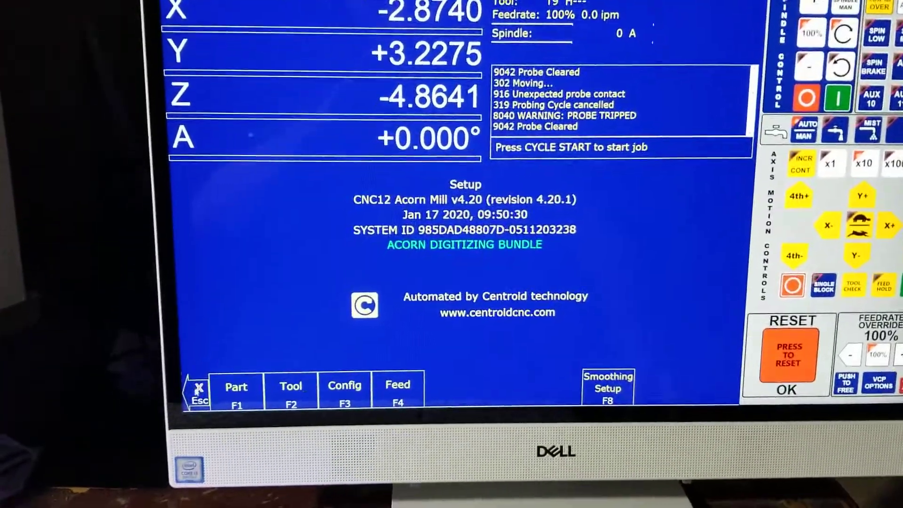
# - Reach the Probing Cycles screen via Part zero setup, probe diameter 0.1250
pyautogui.click(236, 392)
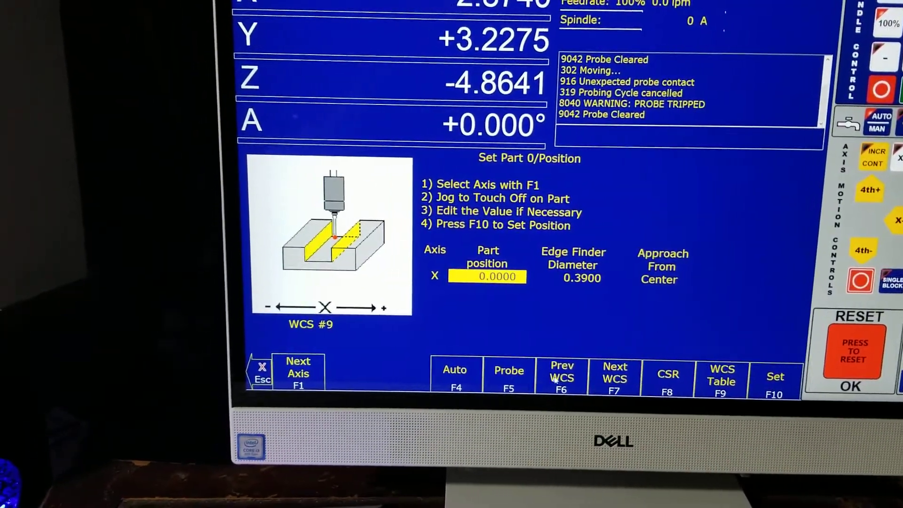
pyautogui.click(509, 378)
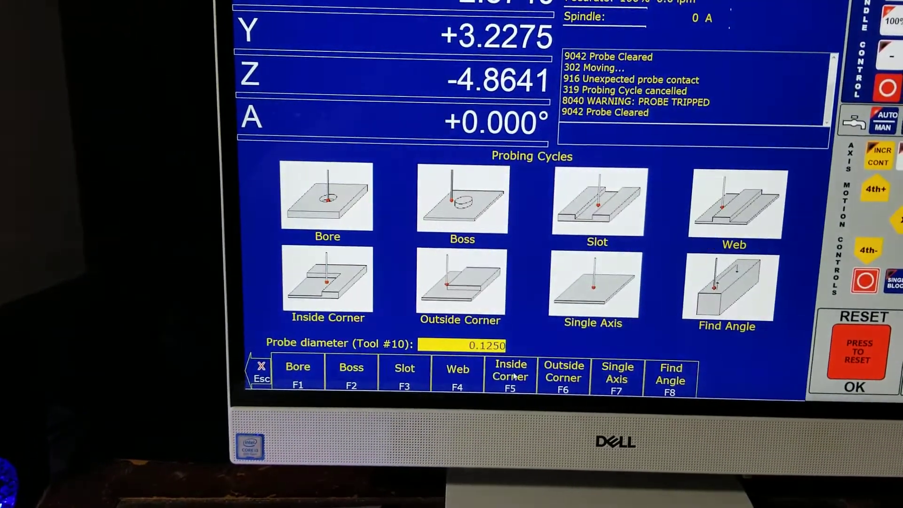